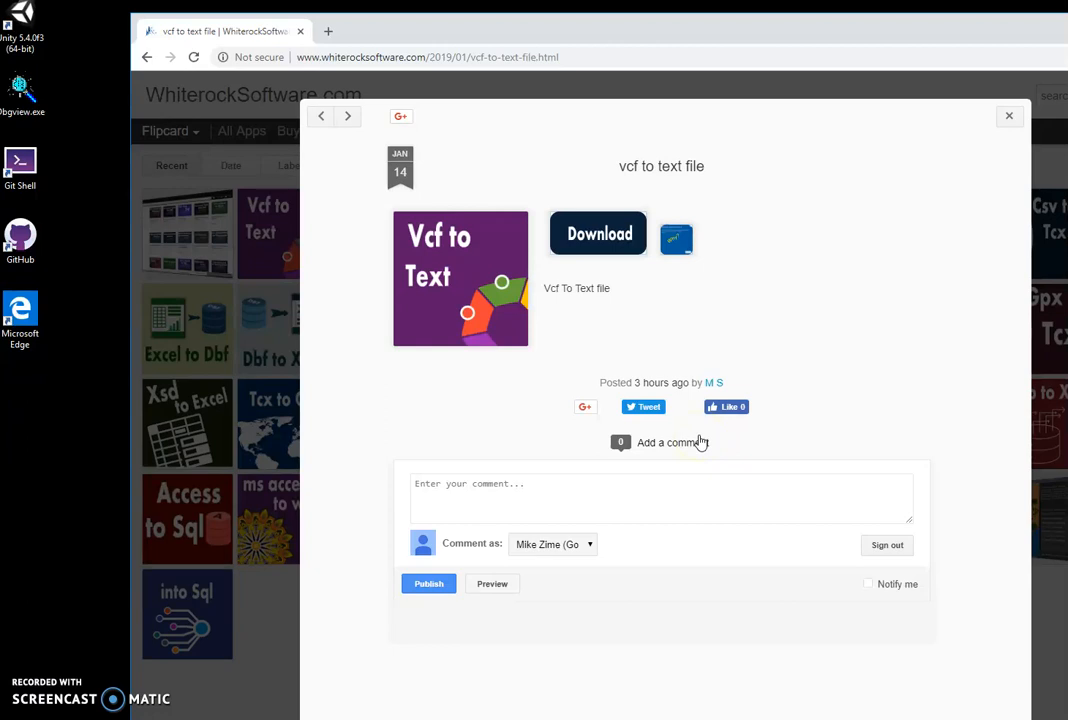
{"action": "mouse_move", "coordinate": [640, 180]}
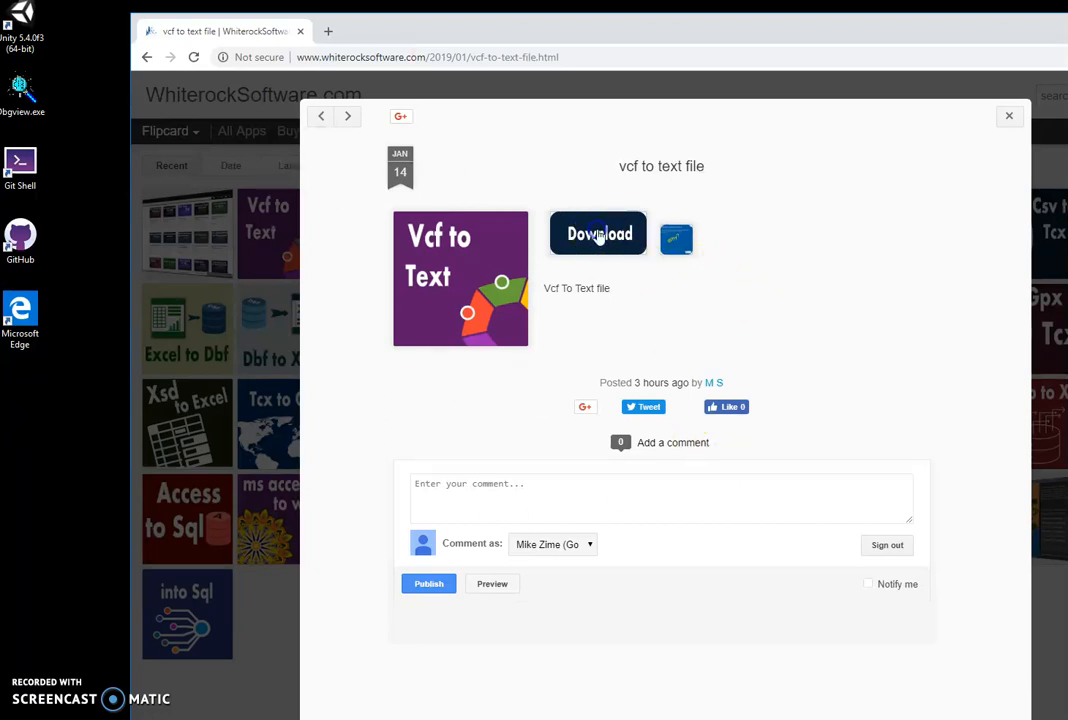
Download the VcfToTextSetup zip from the vcf-to-text page
{"action": "left_click", "coordinate": [598, 232]}
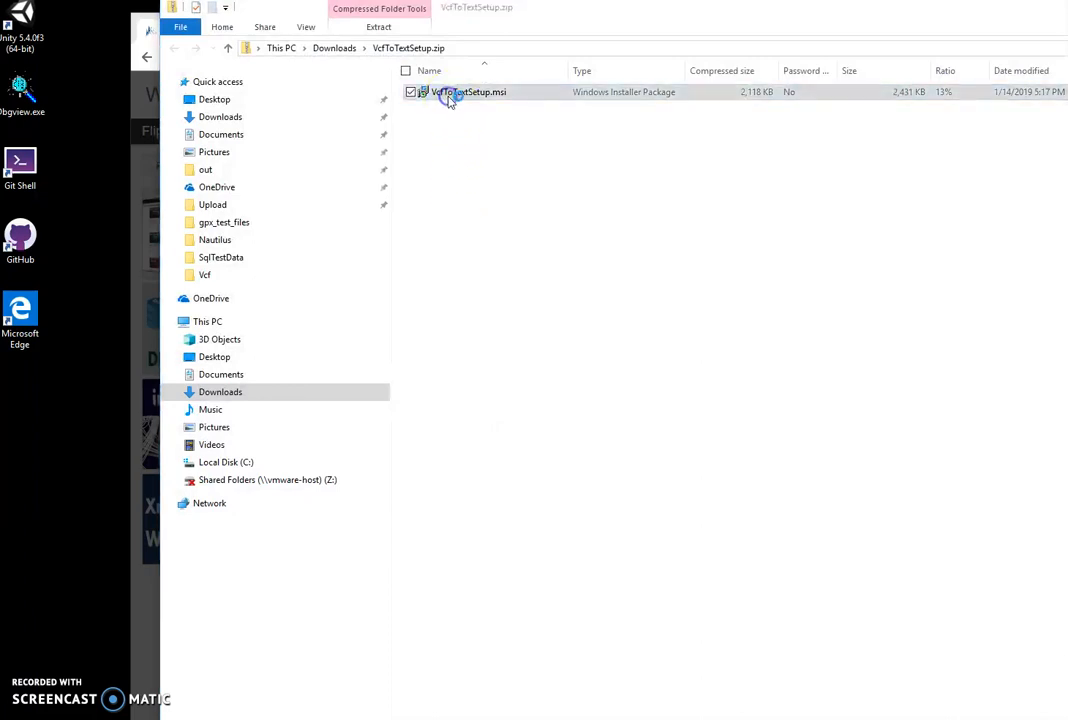
Run VcfToTextSetup.msi past the SmartScreen and UAC prompts and finish the install wizard
{"action": "double_click", "coordinate": [448, 92]}
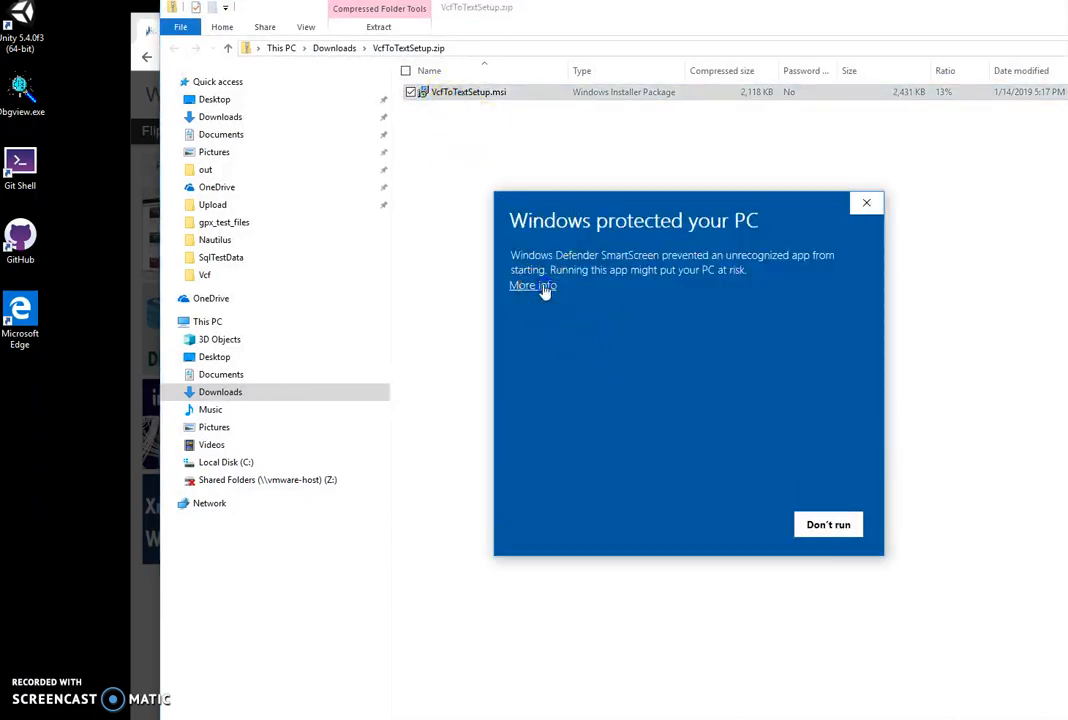
{"action": "left_click", "coordinate": [828, 524]}
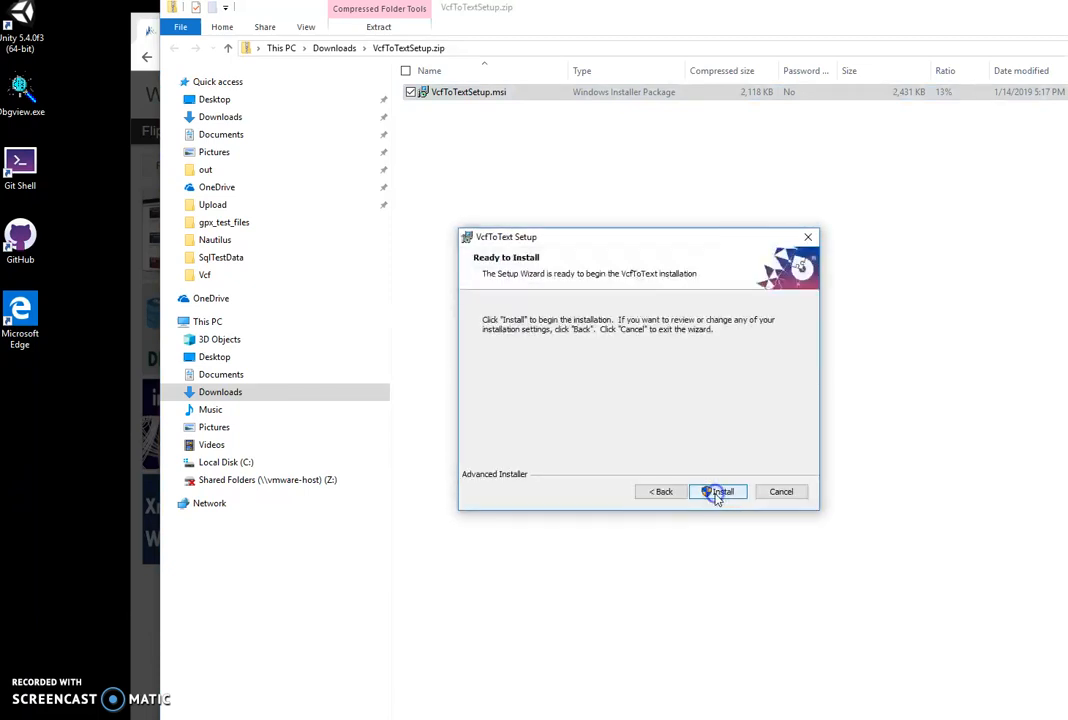
{"action": "left_click", "coordinate": [720, 492]}
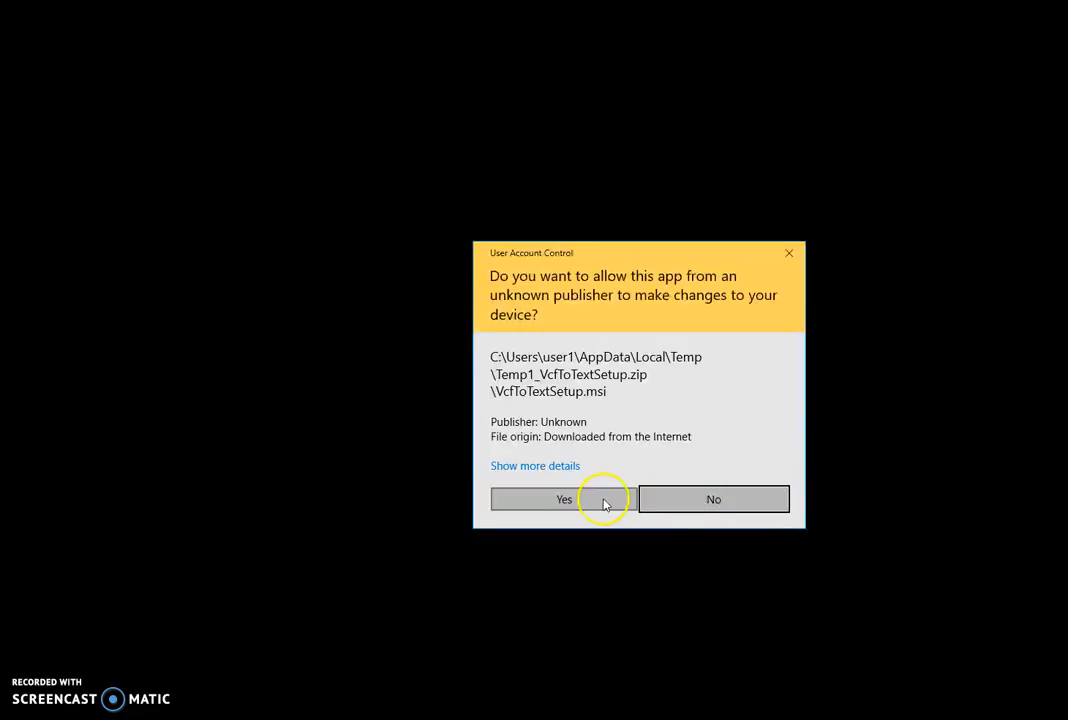
{"action": "left_click", "coordinate": [536, 500]}
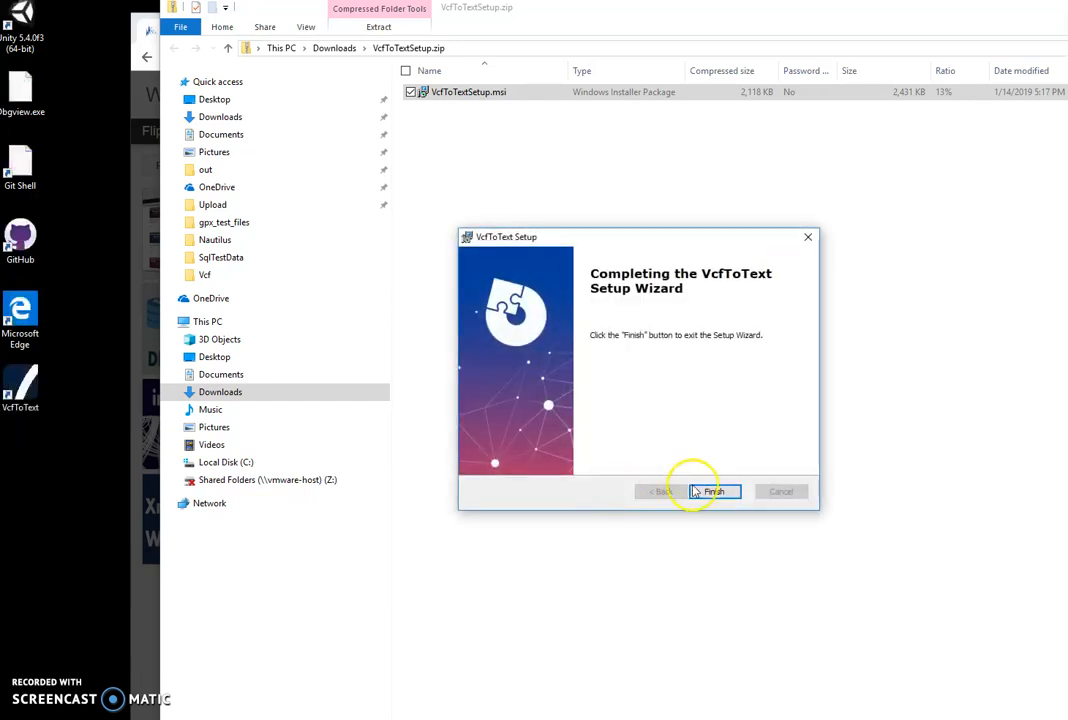
{"action": "left_click", "coordinate": [712, 492]}
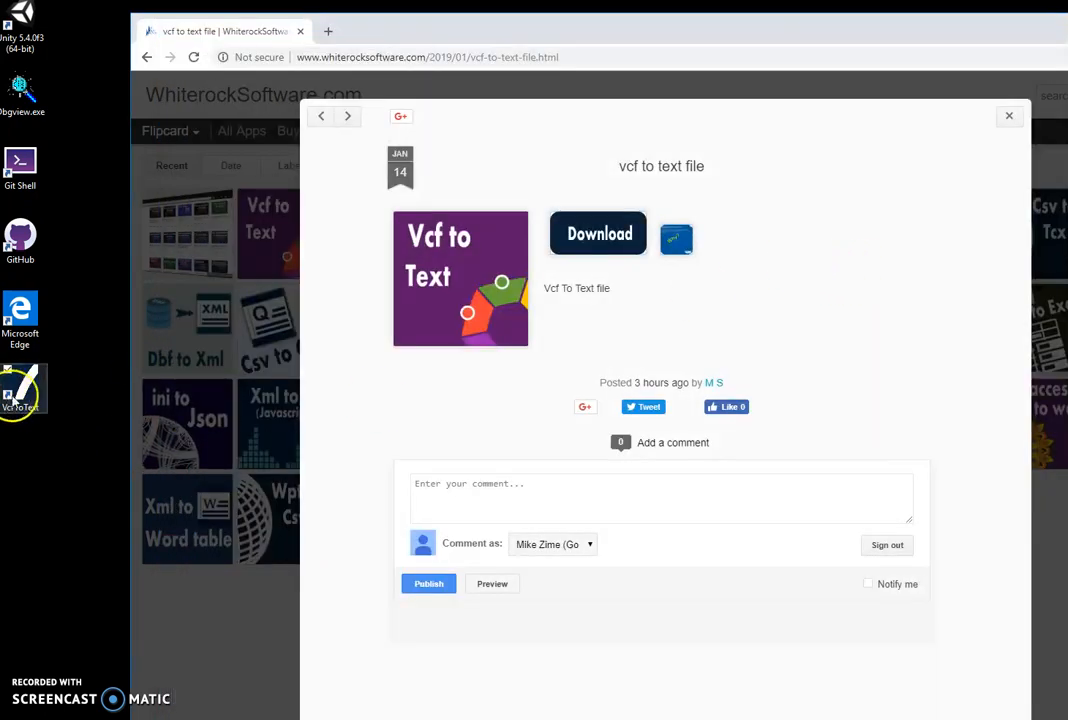
Launch VcfToText from its desktop shortcut and start selecting input files
{"action": "double_click", "coordinate": [20, 388]}
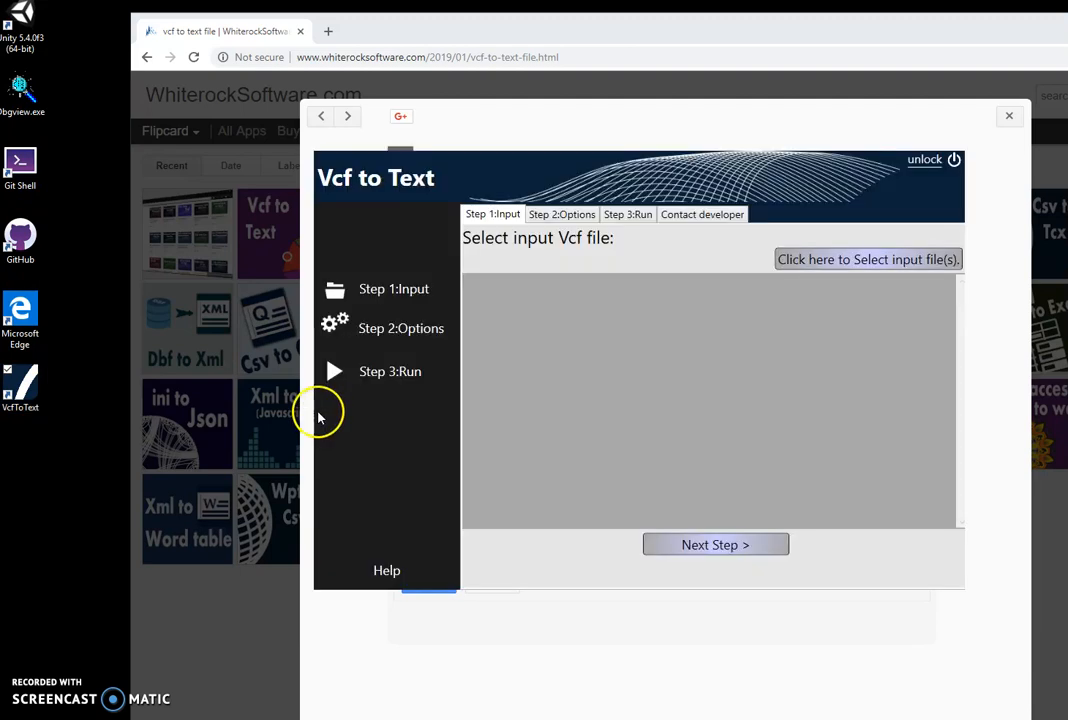
{"action": "mouse_move", "coordinate": [544, 414]}
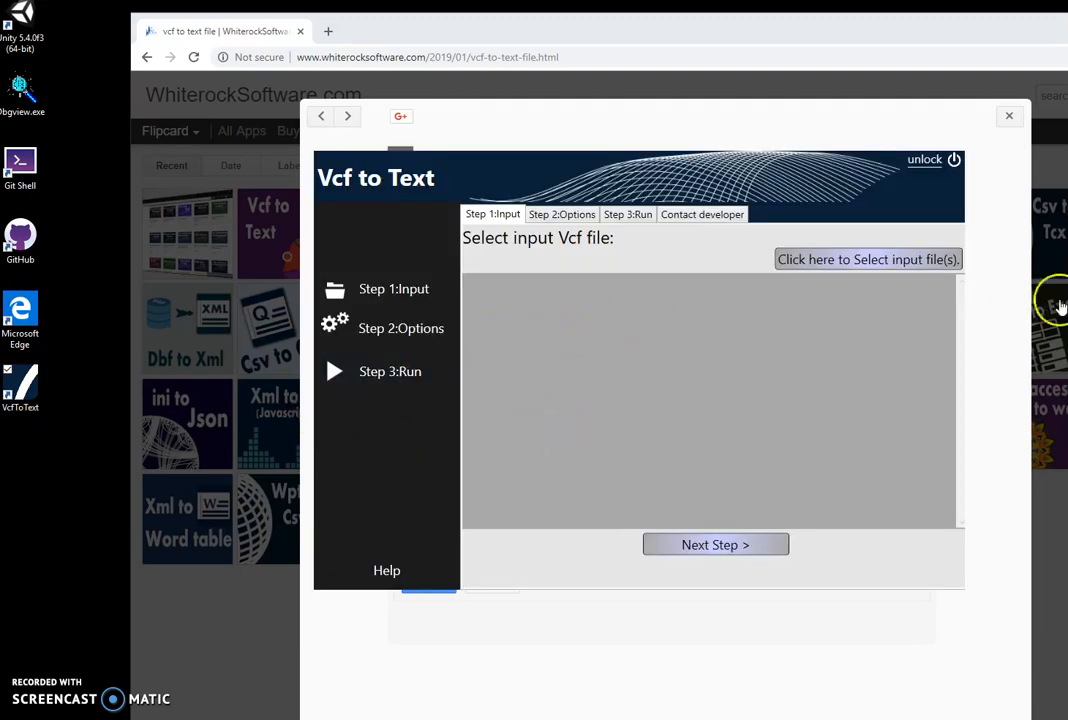
{"action": "left_click", "coordinate": [868, 260]}
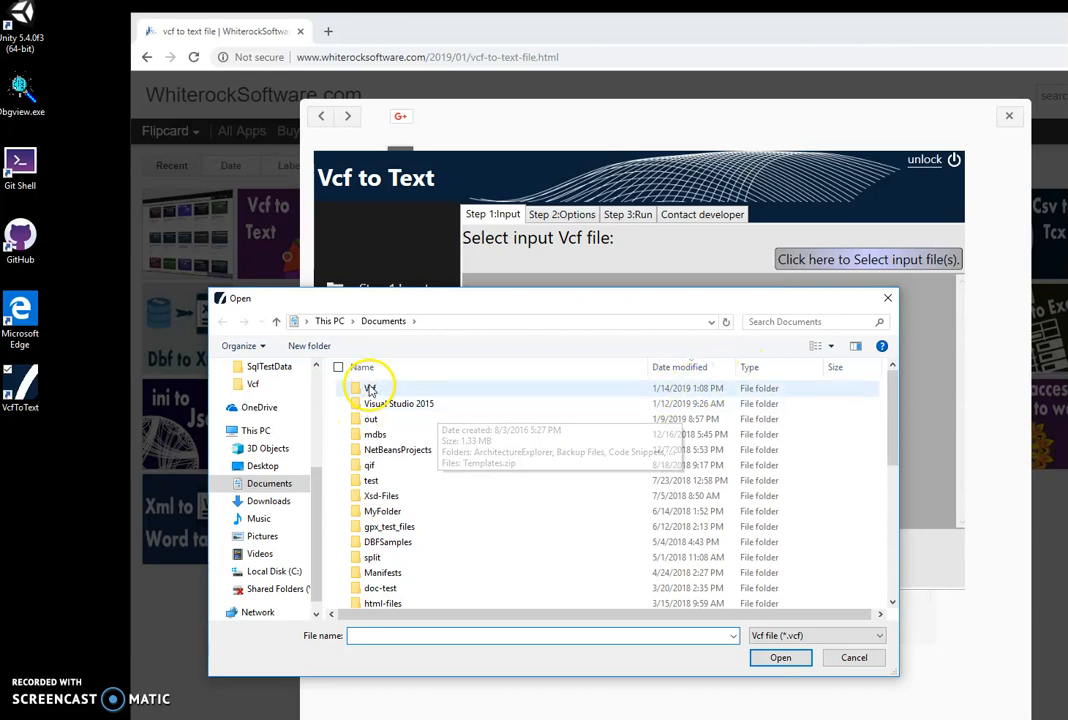
Load all twelve .vcf files from the Documents Vcf folder and move to Step 3: Run
{"action": "double_click", "coordinate": [368, 388]}
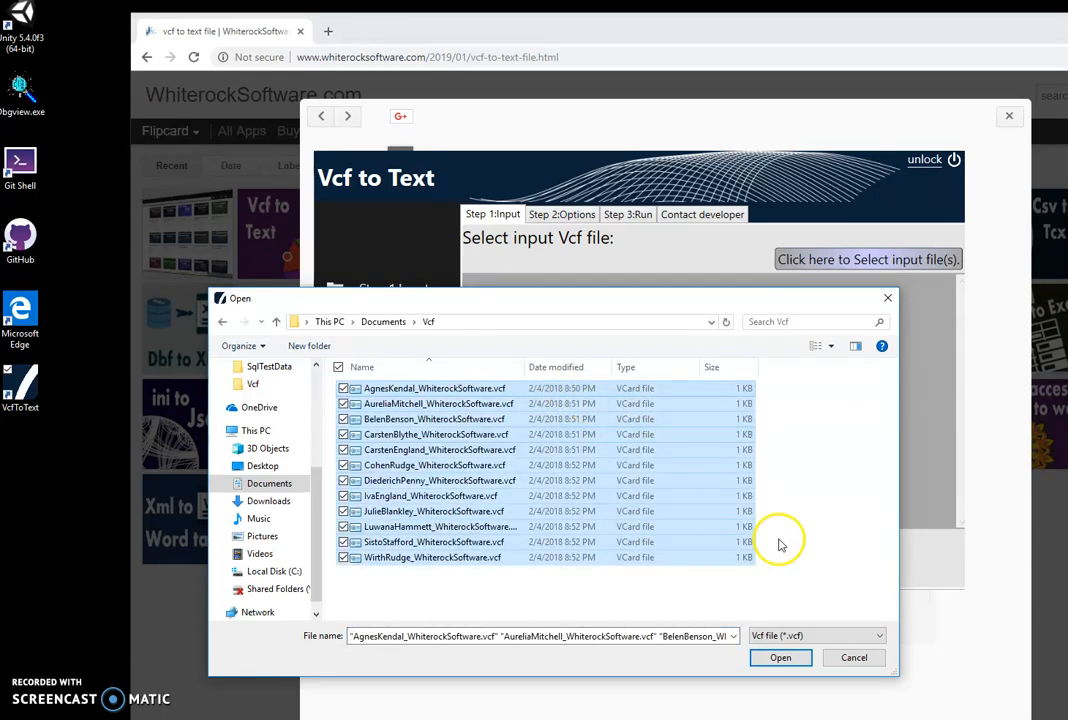
{"action": "left_click", "coordinate": [782, 656]}
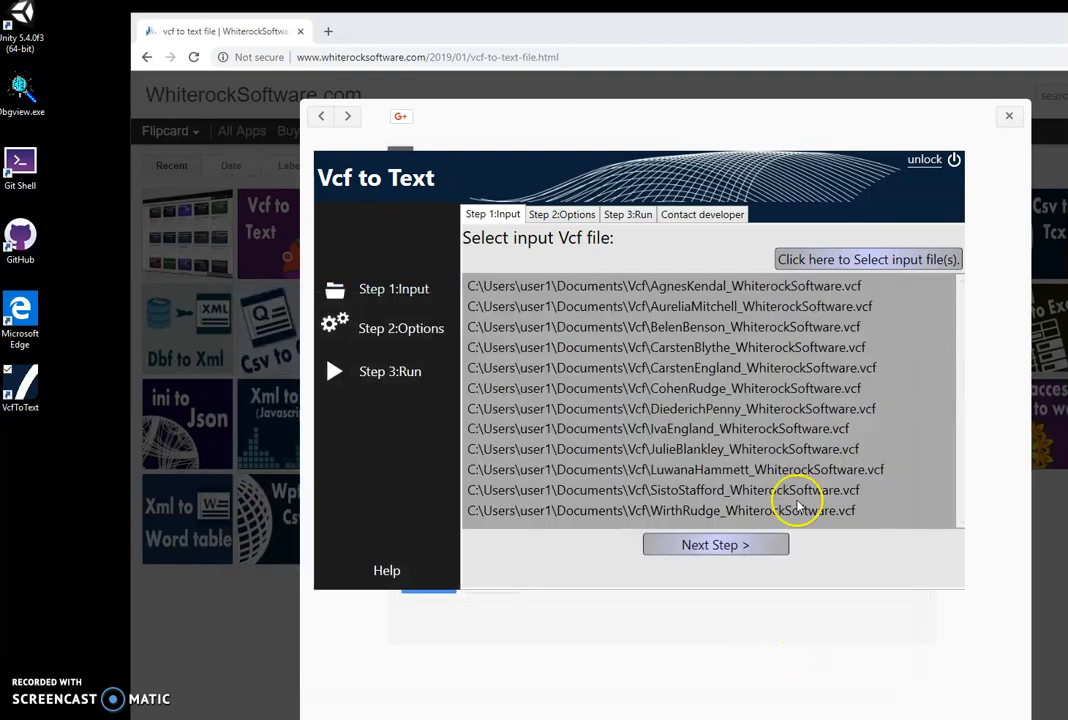
{"action": "left_click", "coordinate": [716, 544]}
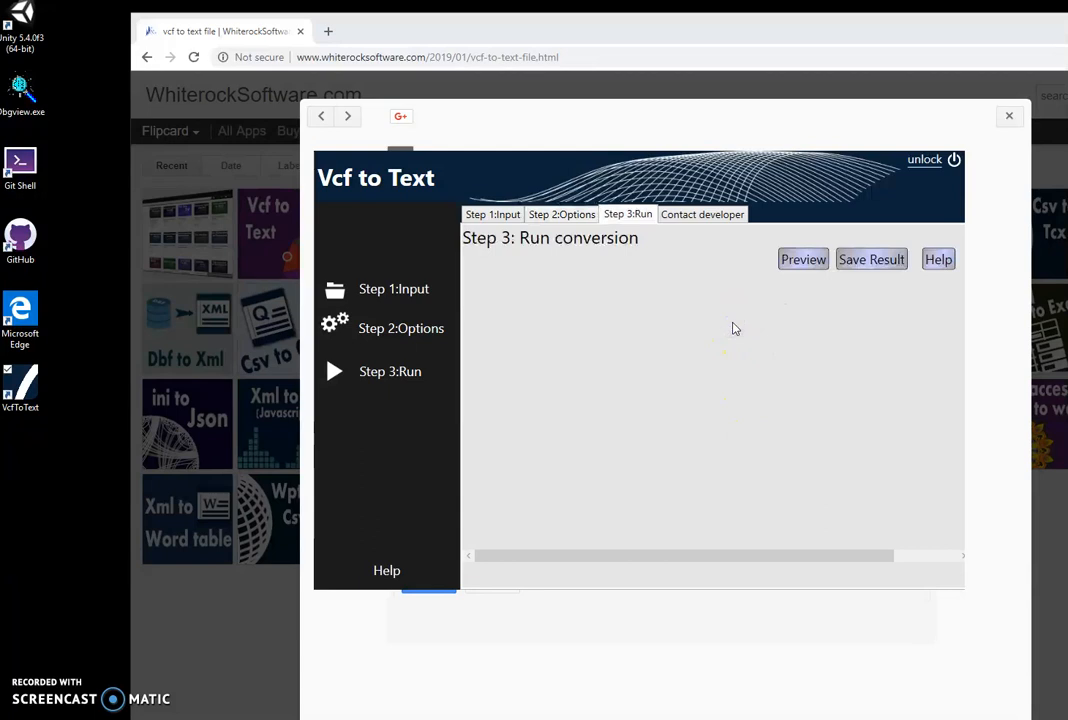
{"action": "mouse_move", "coordinate": [758, 284]}
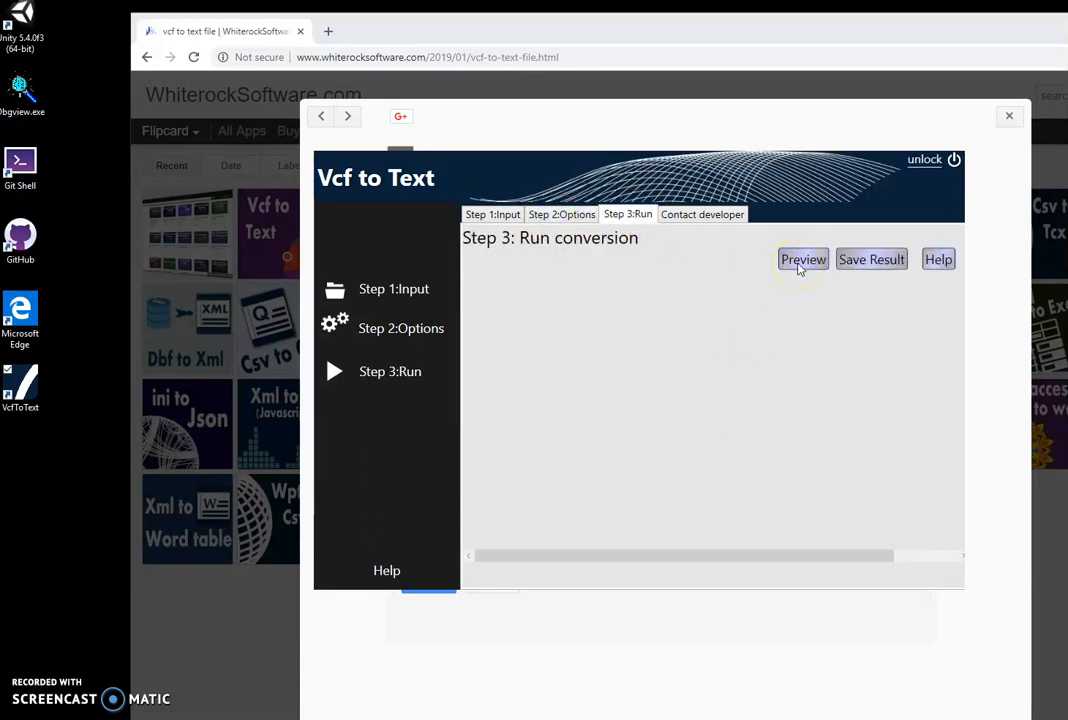
Preview the converted contact text with names, addresses, phone and email fields
{"action": "left_click", "coordinate": [802, 260]}
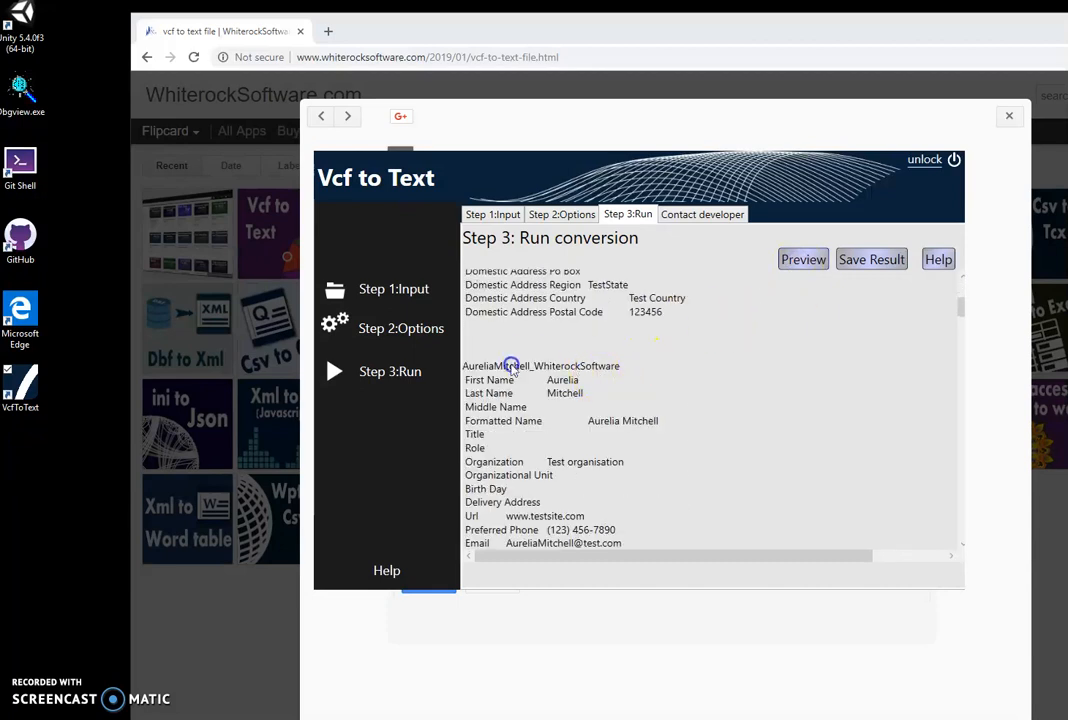
{"action": "scroll", "scroll_direction": "down", "scroll_amount": 3}
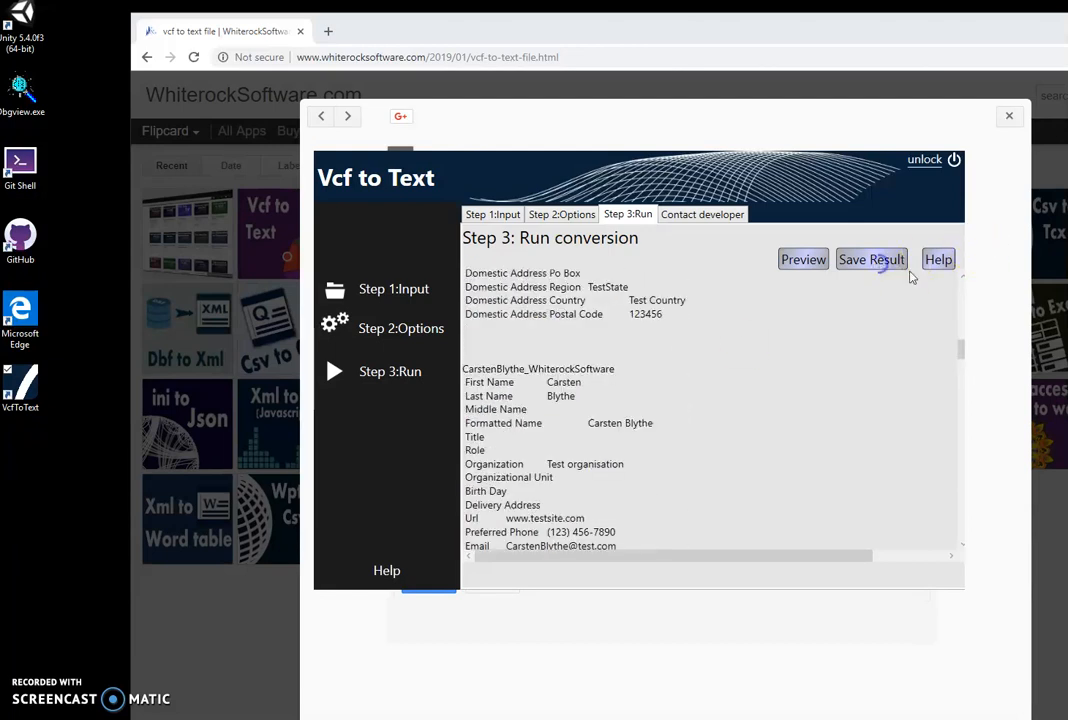
Save the result as a text file in Documents and open it in Notepad
{"action": "left_click", "coordinate": [872, 260]}
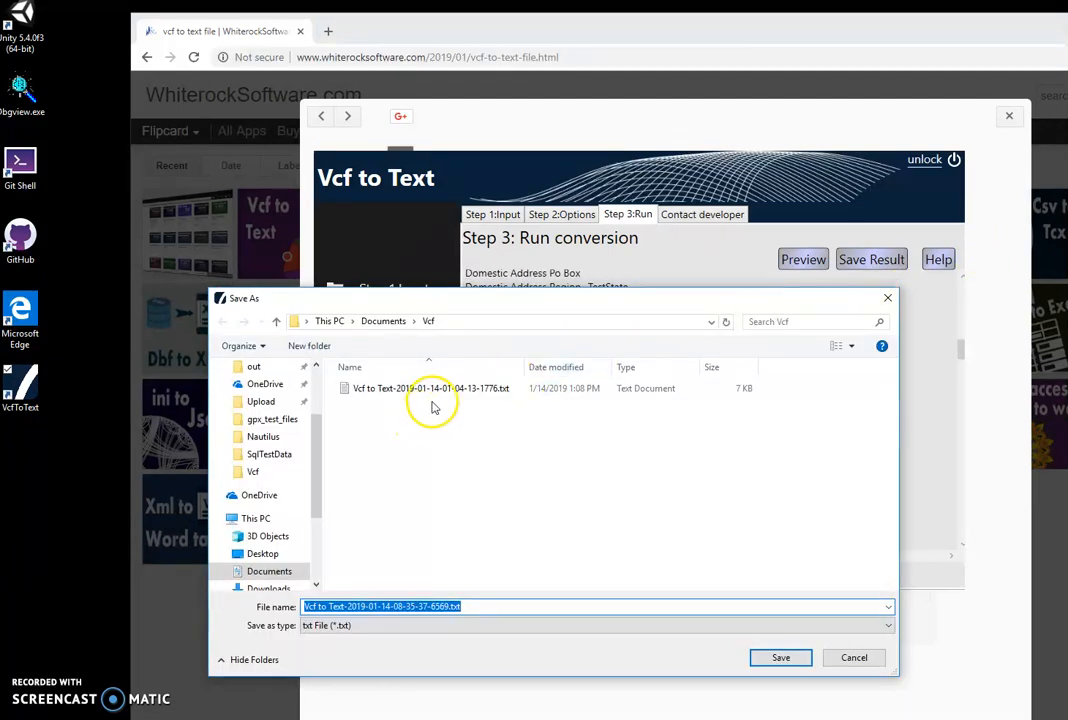
{"action": "mouse_move", "coordinate": [444, 414]}
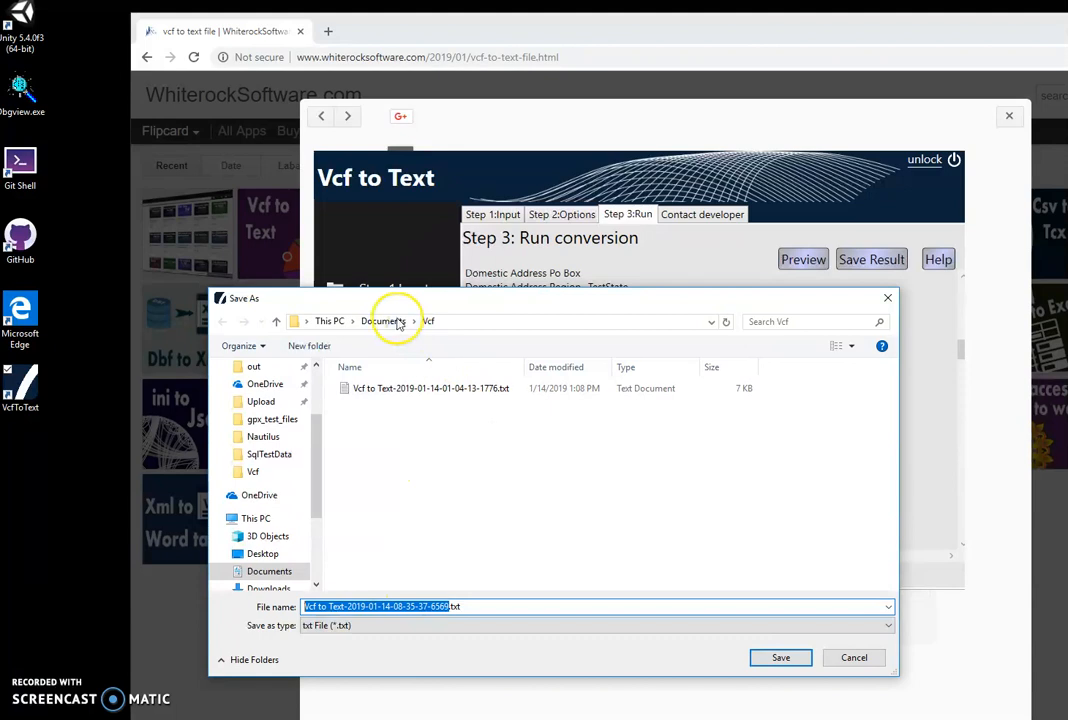
{"action": "left_click", "coordinate": [388, 320]}
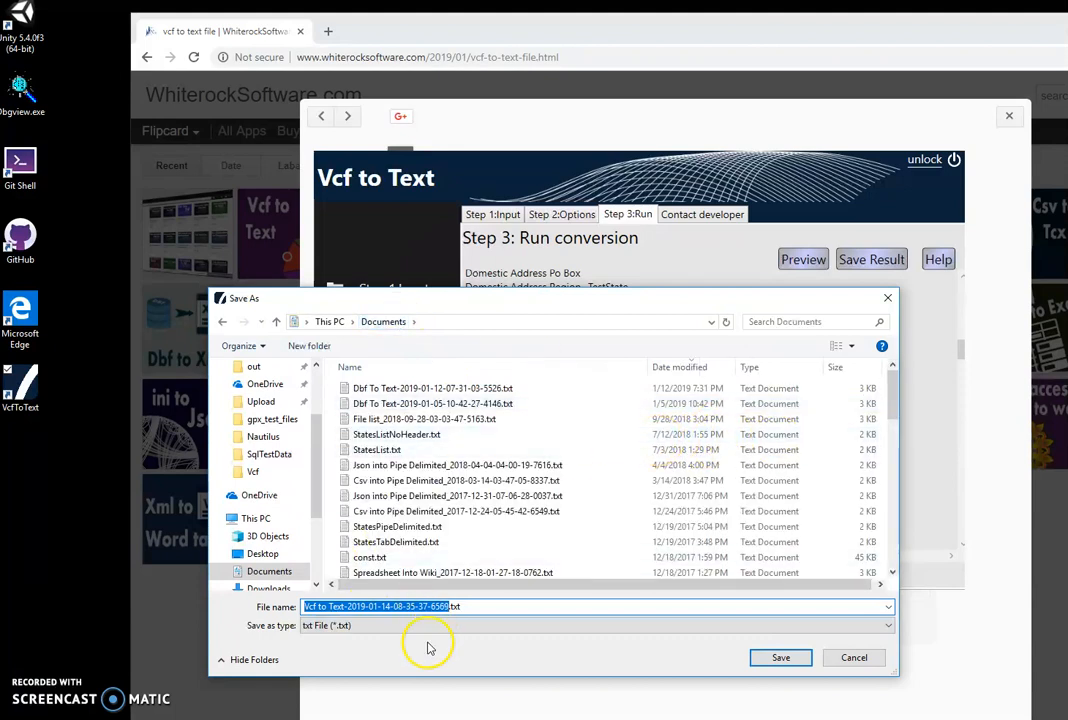
{"action": "left_click", "coordinate": [778, 656]}
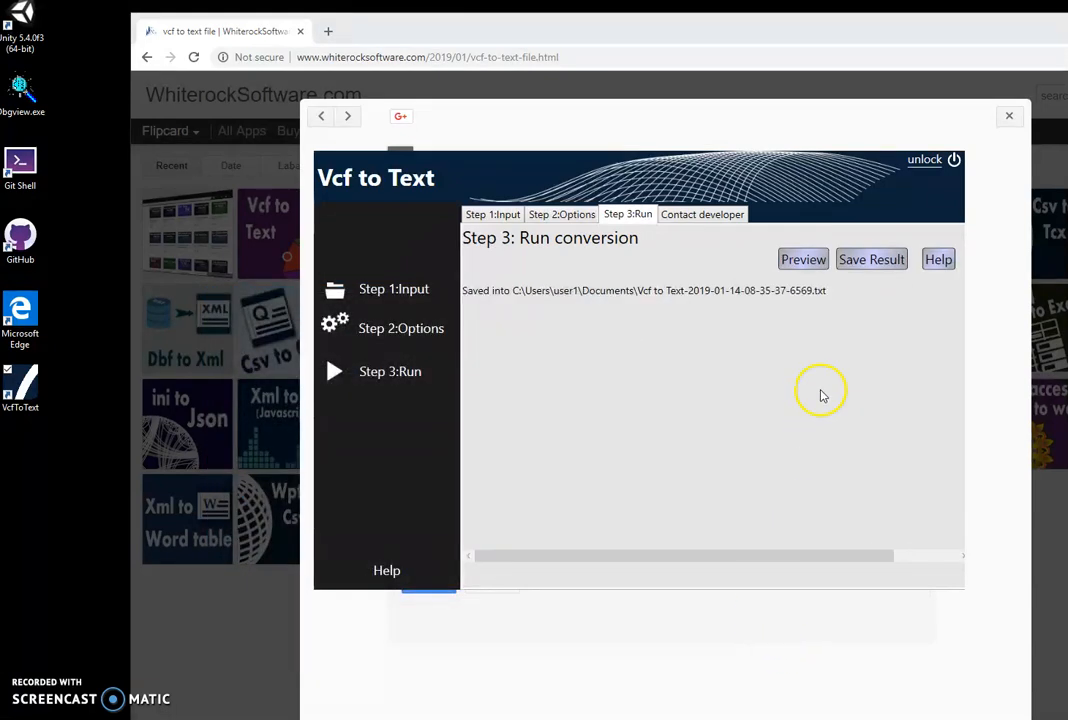
{"action": "mouse_move", "coordinate": [984, 134]}
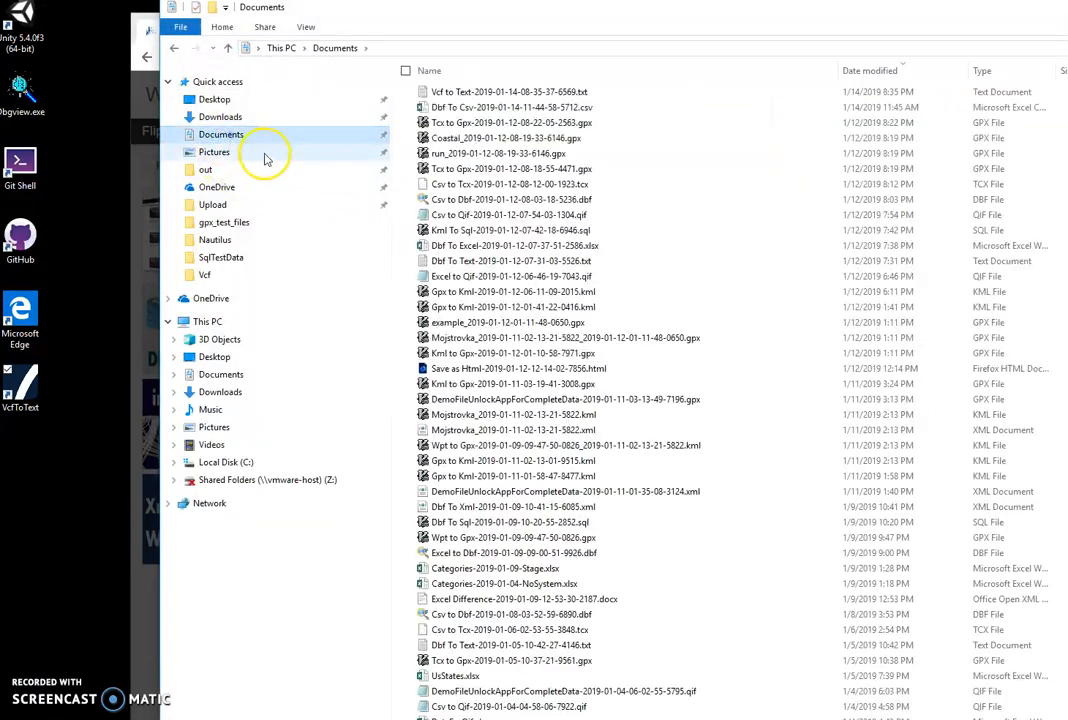
{"action": "double_click", "coordinate": [488, 92]}
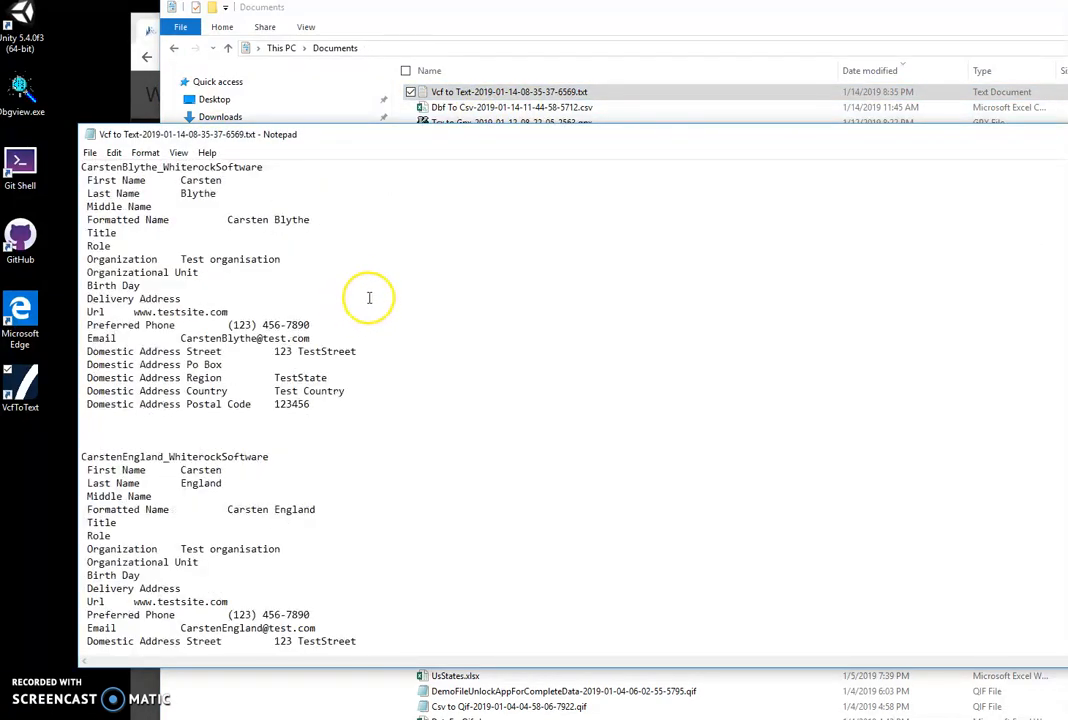
{"action": "scroll", "scroll_direction": "down", "scroll_amount": 3}
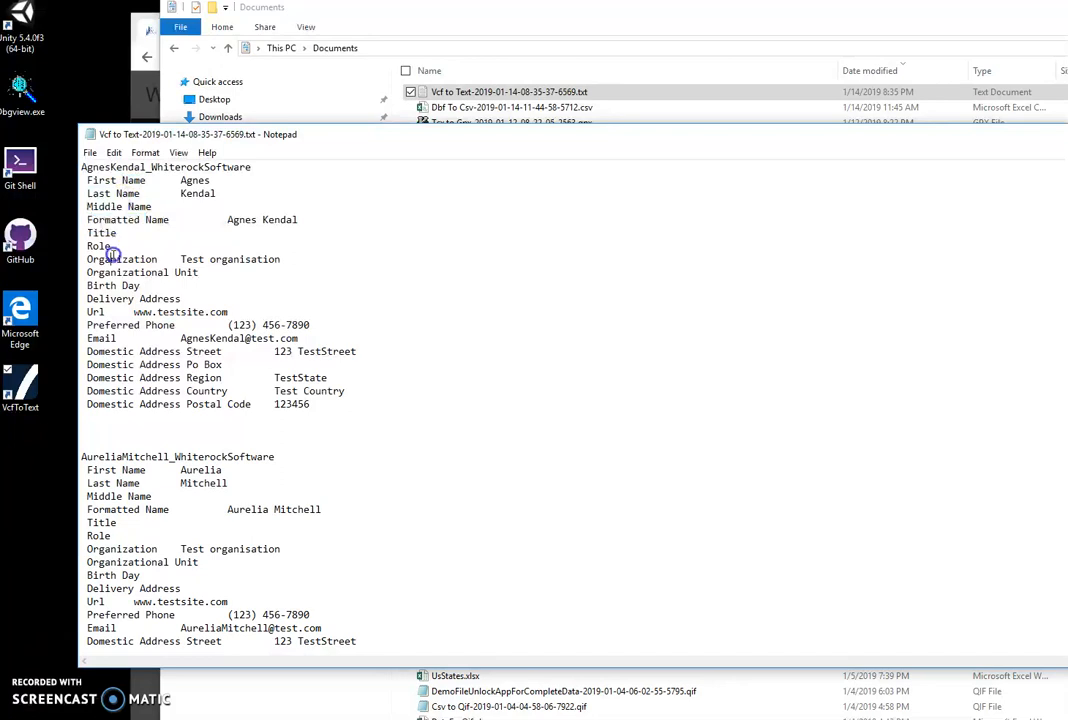
{"action": "left_click_drag", "start_coordinate": [88, 258], "coordinate": [200, 272]}
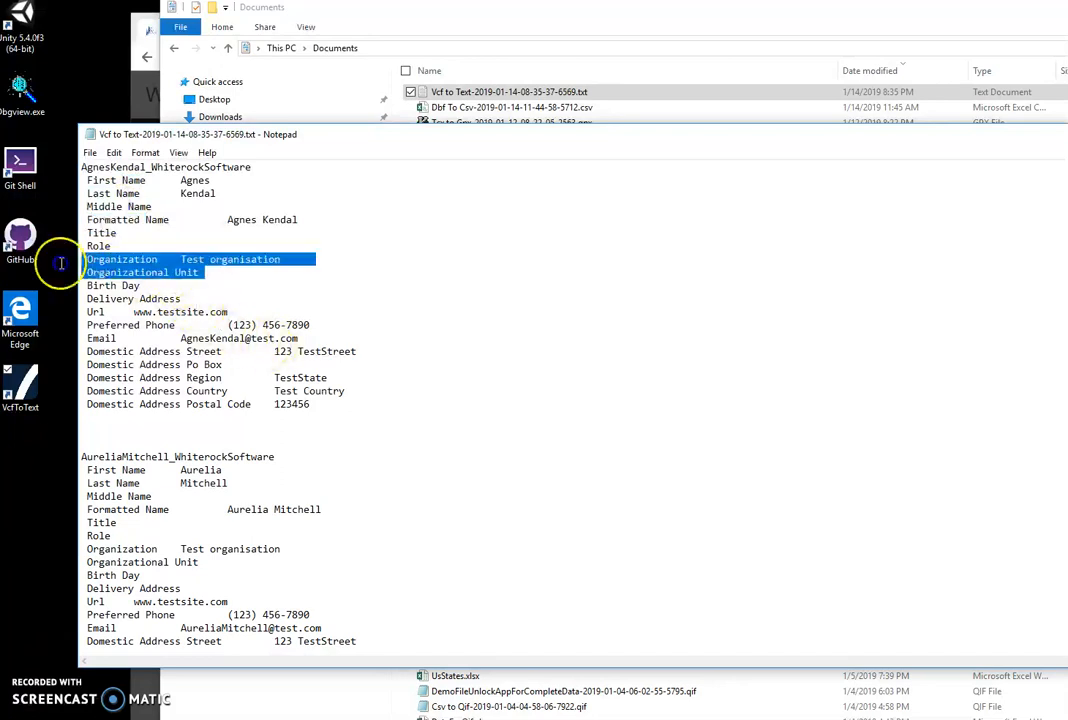
{"action": "left_click", "coordinate": [296, 434]}
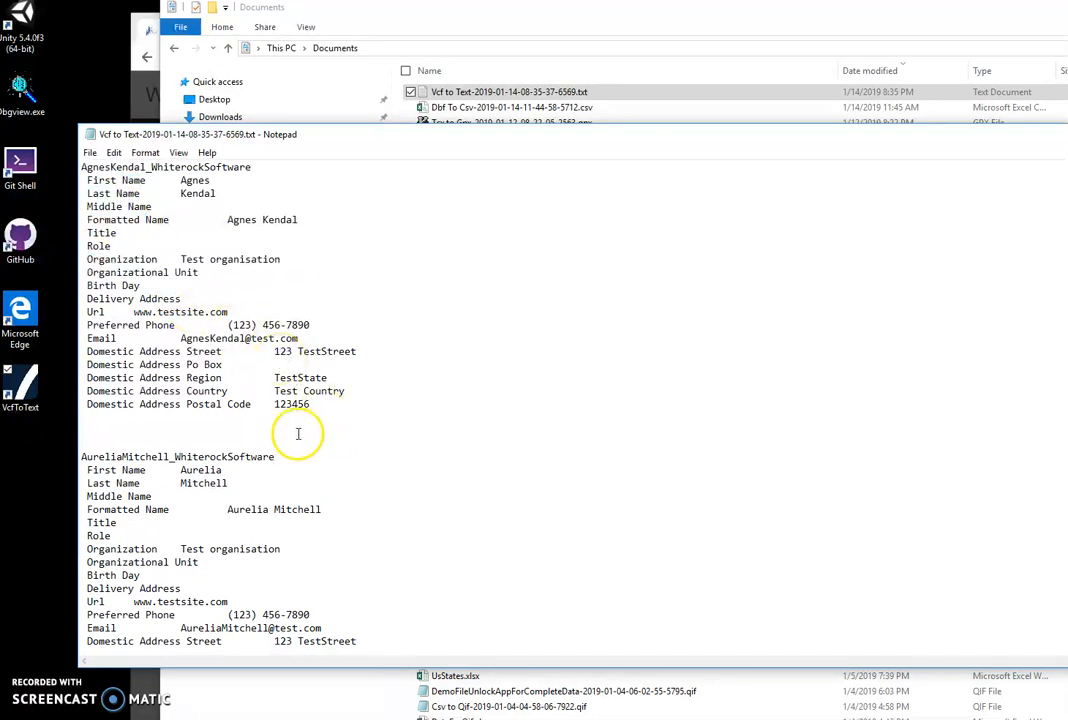
{"action": "scroll", "scroll_direction": "down", "scroll_amount": 3}
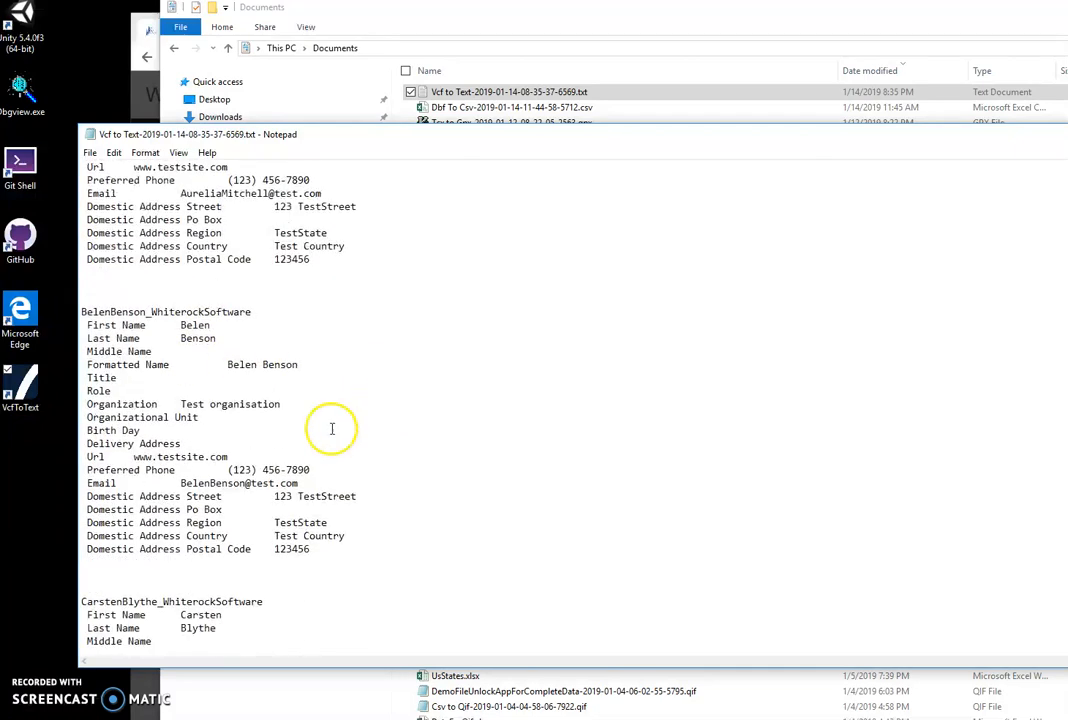
{"action": "scroll", "scroll_direction": "down", "scroll_amount": 3}
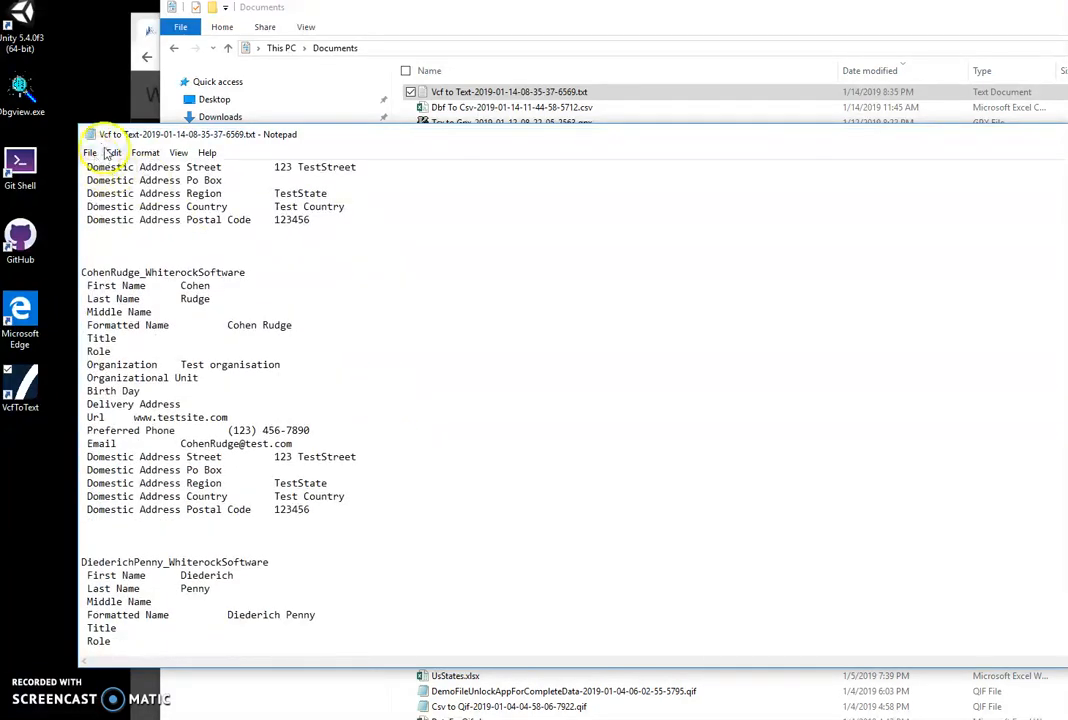